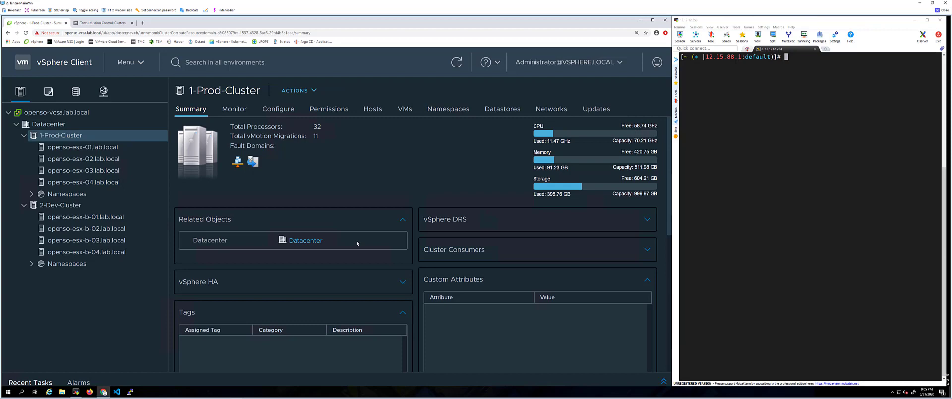
pyautogui.moveTo(226, 234)
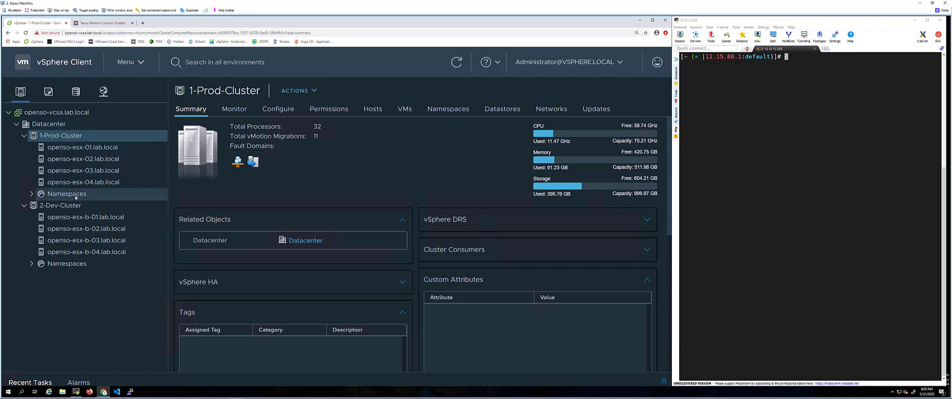
pyautogui.moveTo(51, 195)
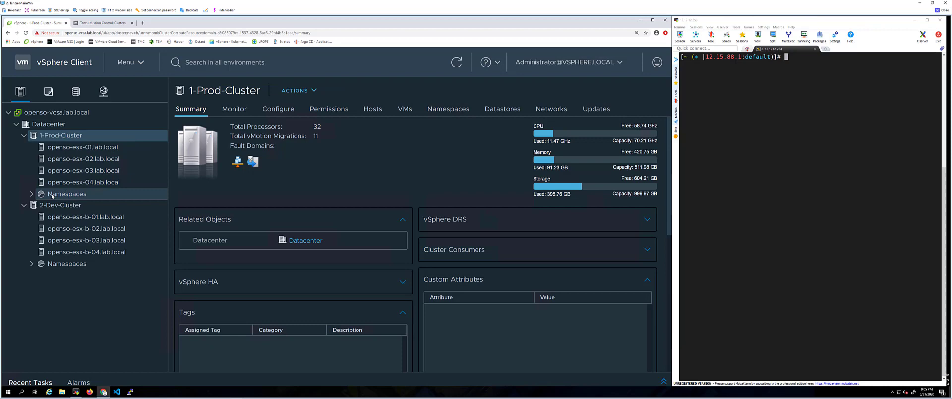
# Step: Expand 1-Prod-Cluster's Namespaces node to list acme, demo and grid-clusters with their contents
pyautogui.click(32, 193)
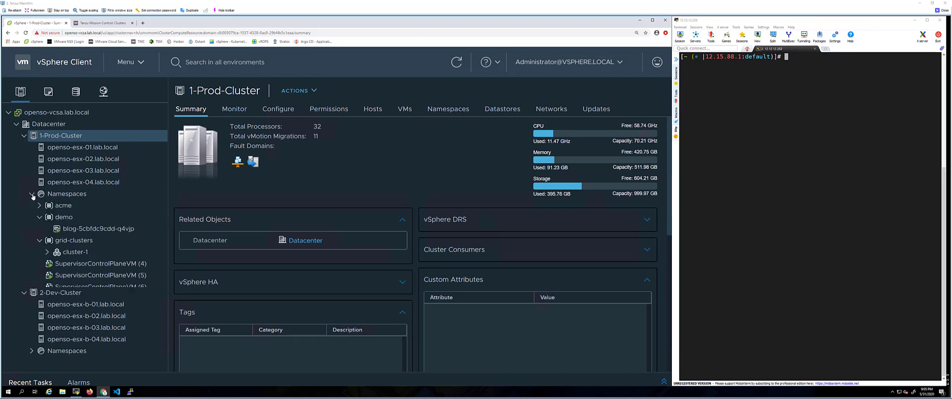
pyautogui.click(75, 251)
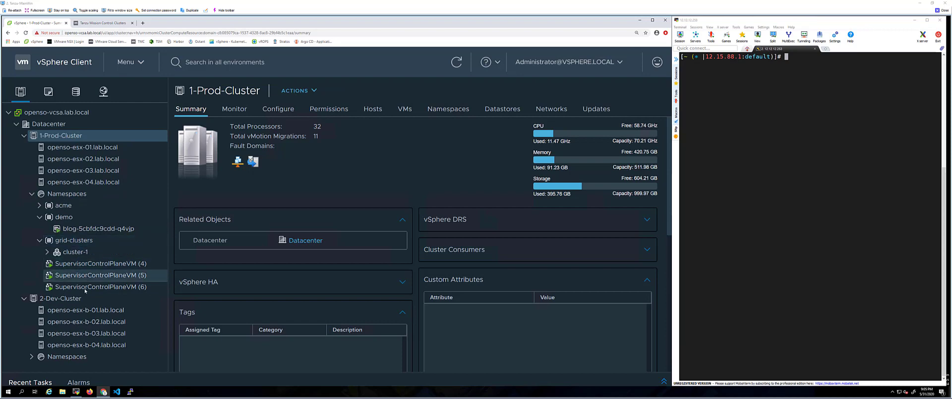
pyautogui.moveTo(99, 286)
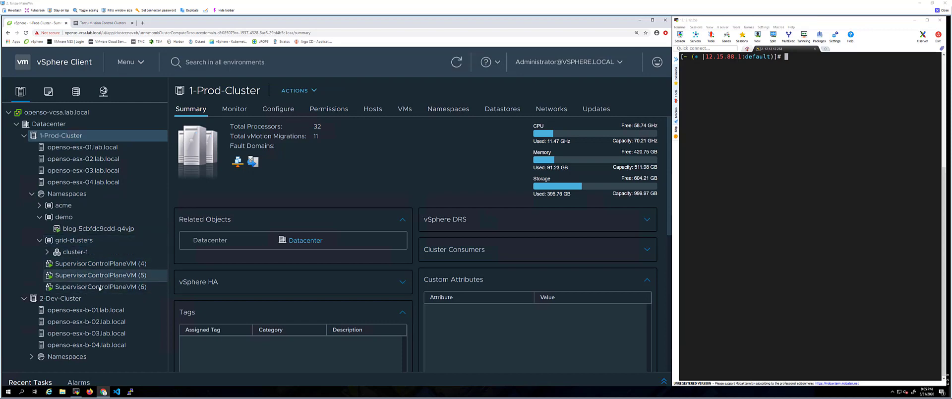
pyautogui.click(99, 263)
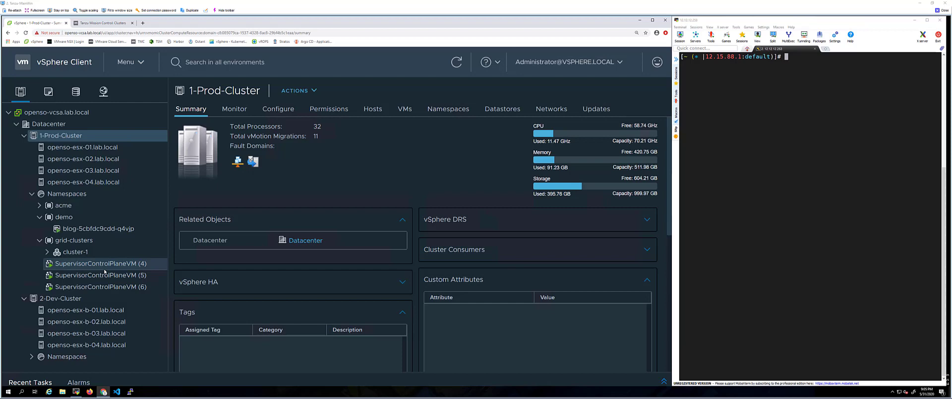
pyautogui.click(100, 275)
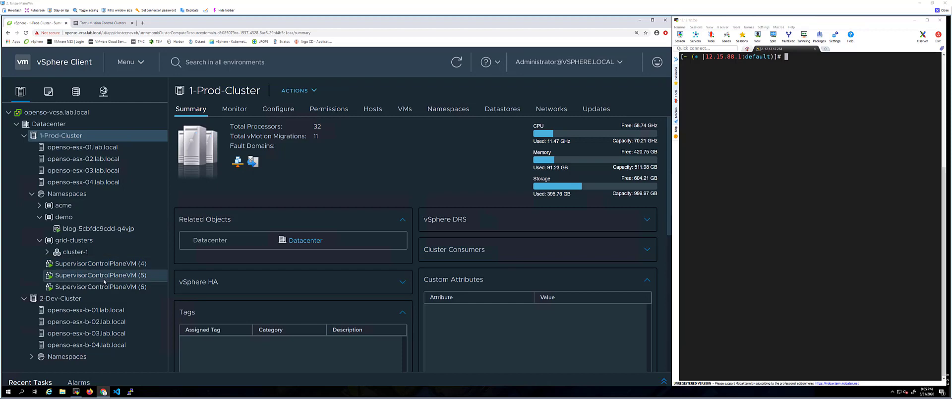
pyautogui.moveTo(105, 279)
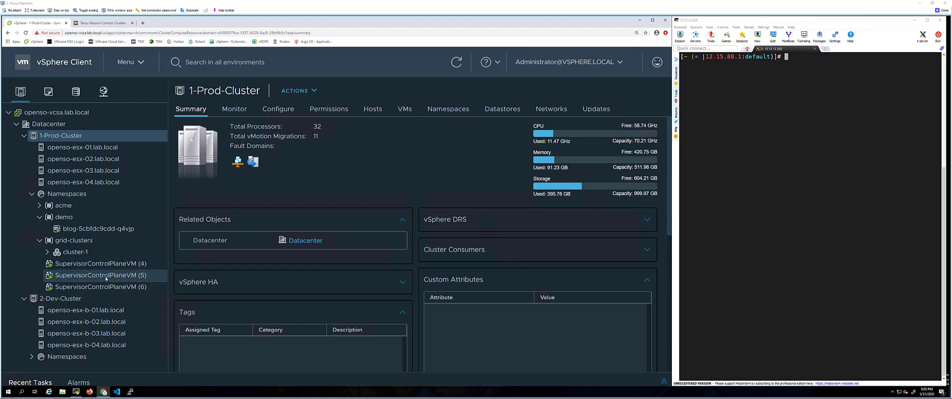
pyautogui.click(102, 262)
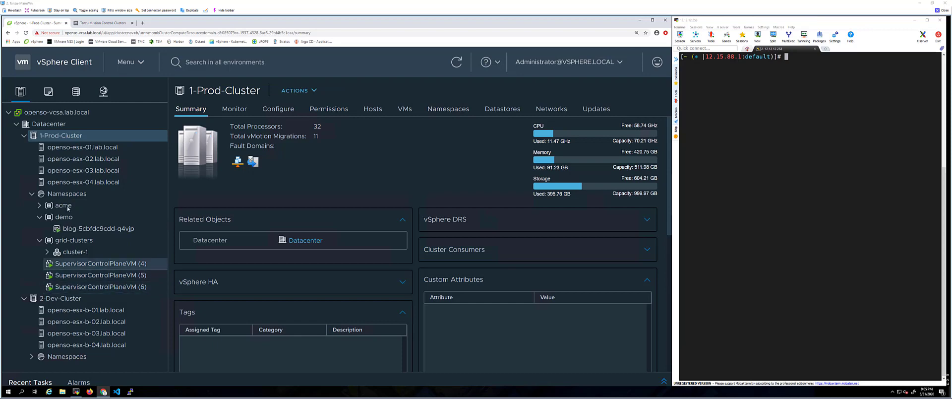
pyautogui.click(63, 205)
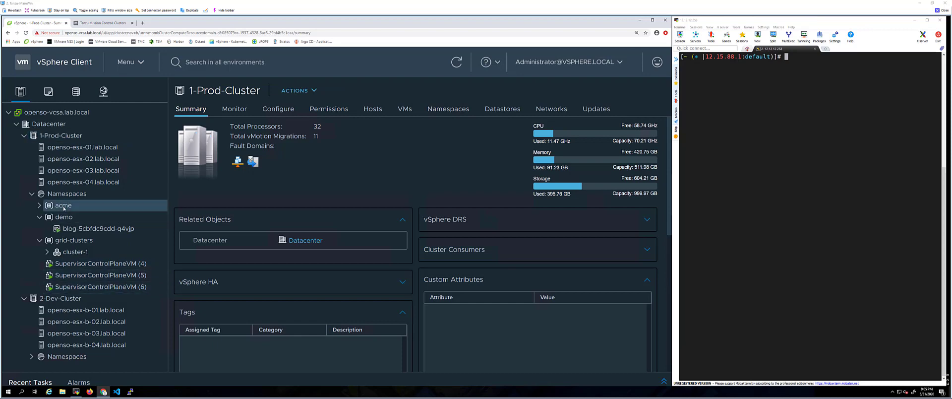
# Step: Show acme's summary: Administrator edit permission, k8s-storage-policy, then Capacity and Usage and Pods
pyautogui.click(61, 205)
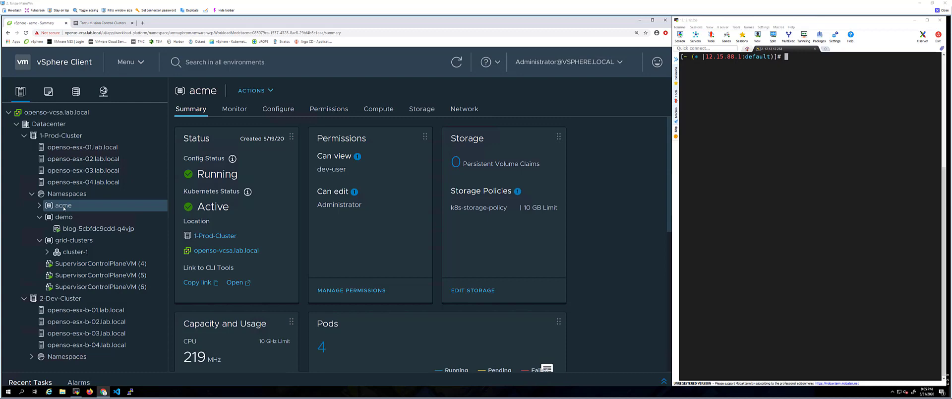
pyautogui.moveTo(240, 174)
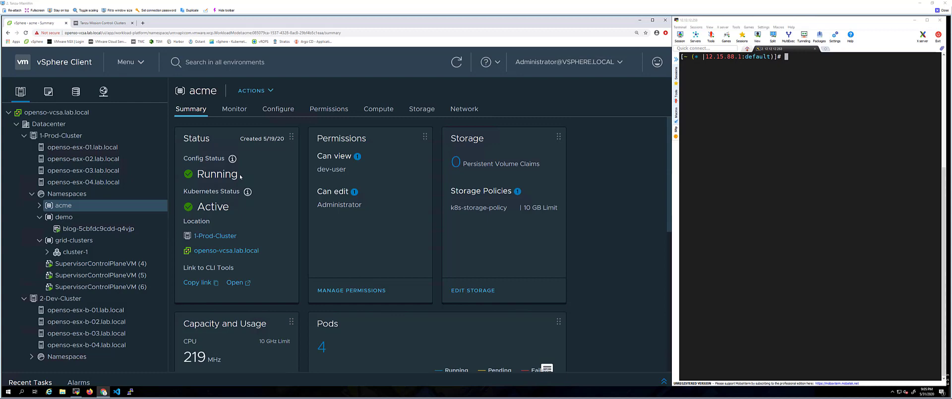
pyautogui.moveTo(349, 155)
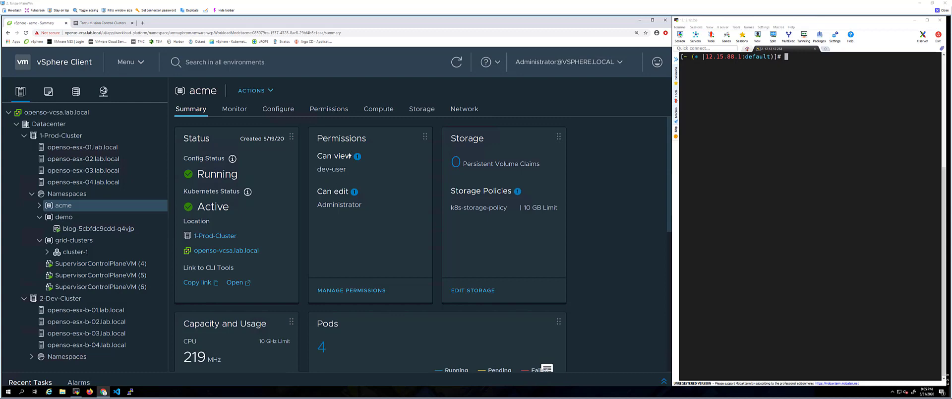
pyautogui.doubleClick(331, 169)
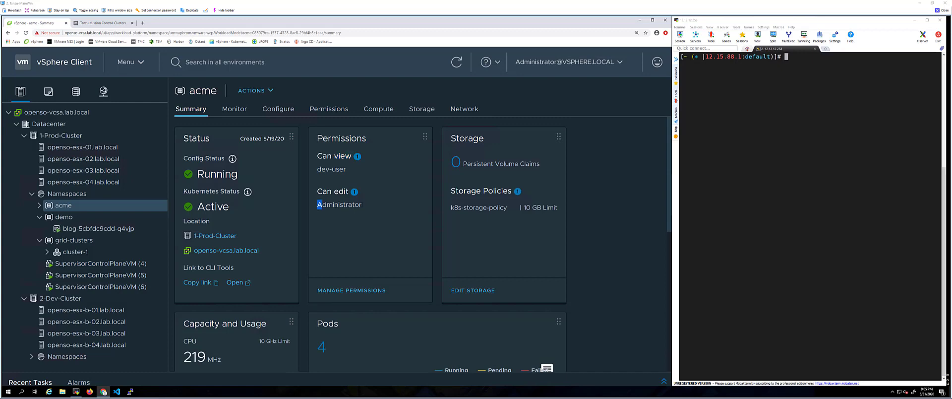
pyautogui.doubleClick(342, 191)
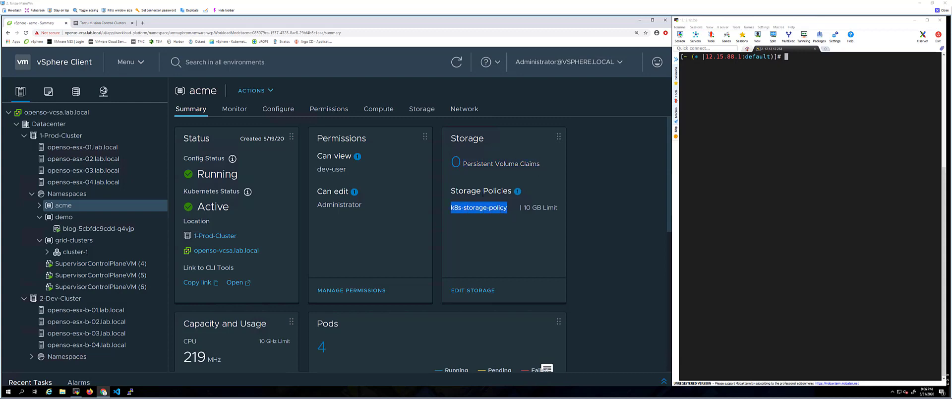
pyautogui.moveTo(478, 207)
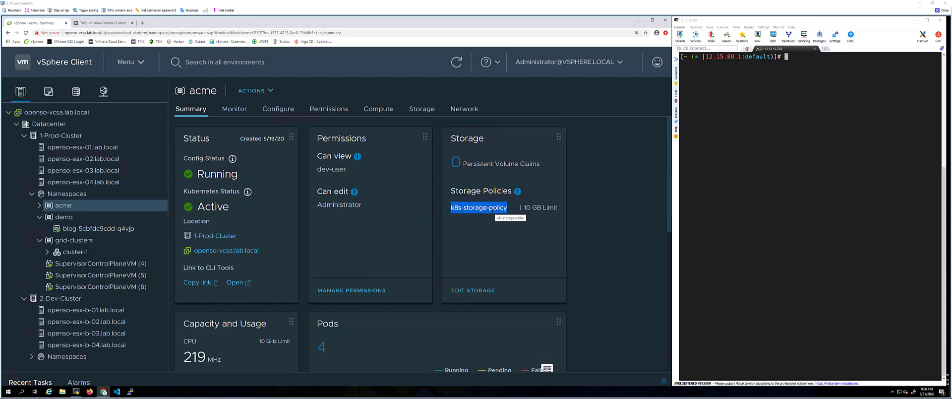
pyautogui.moveTo(537, 216)
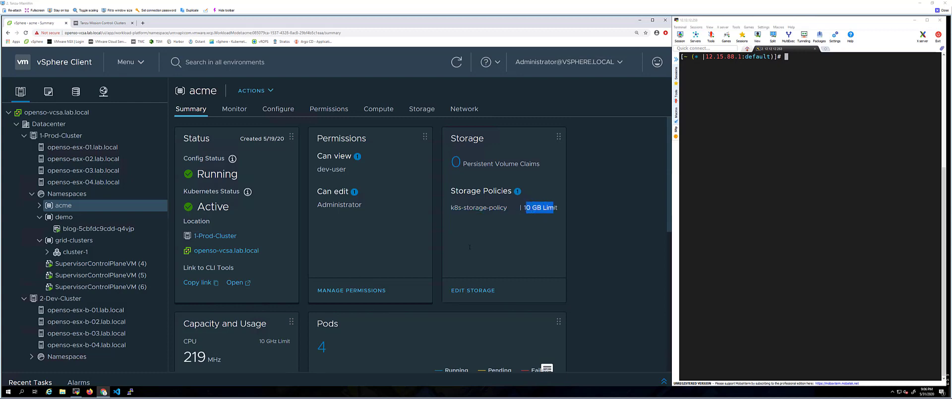
pyautogui.scroll(-3)
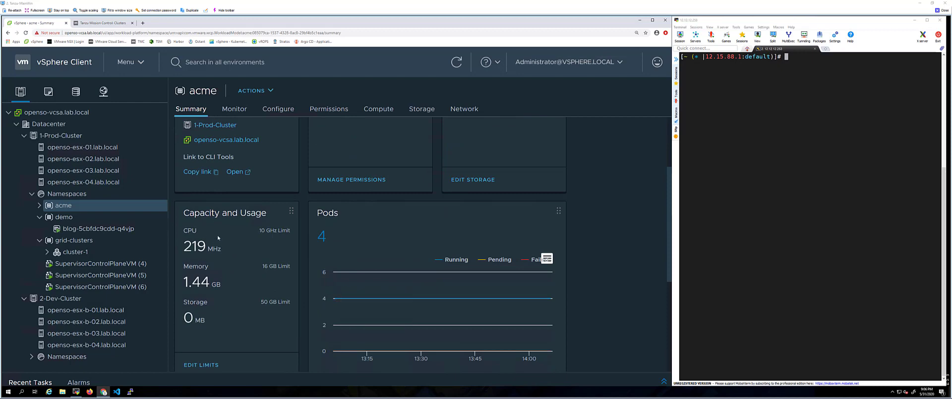
pyautogui.moveTo(234, 224)
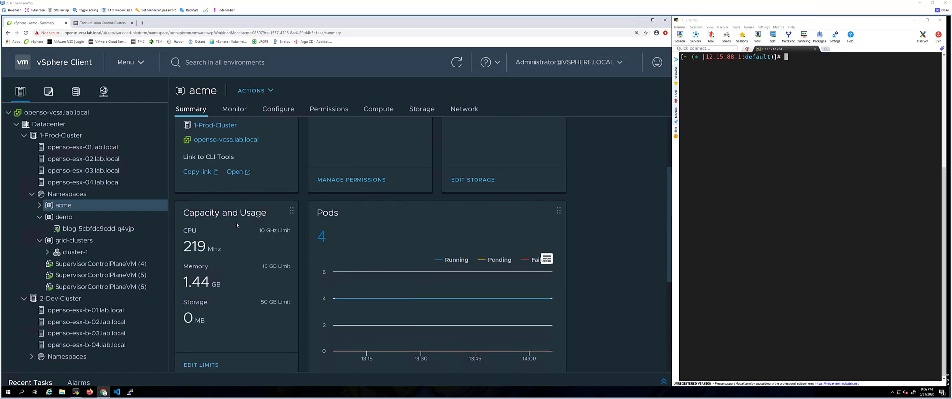
pyautogui.moveTo(240, 242)
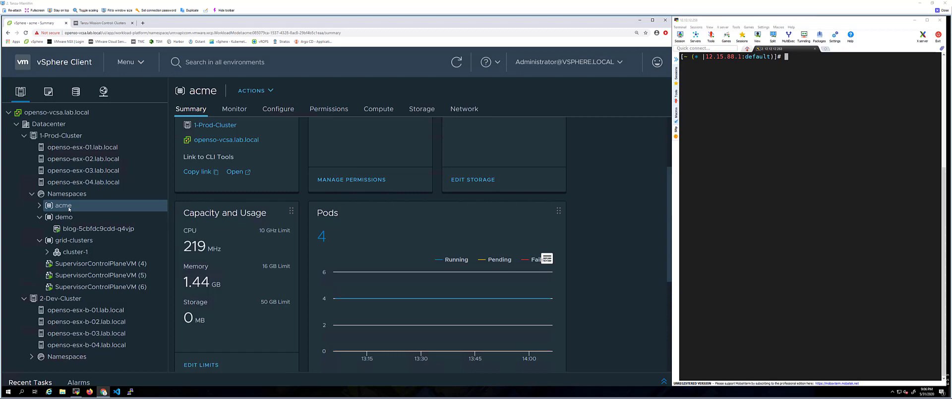
pyautogui.moveTo(69, 208)
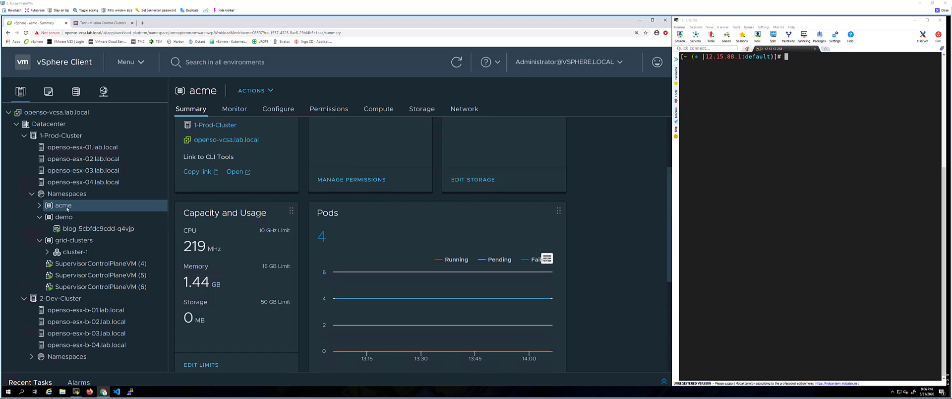
# Step: Expand the acme namespace to list acme-cluster-1 with its control plane and worker nodes
pyautogui.click(39, 205)
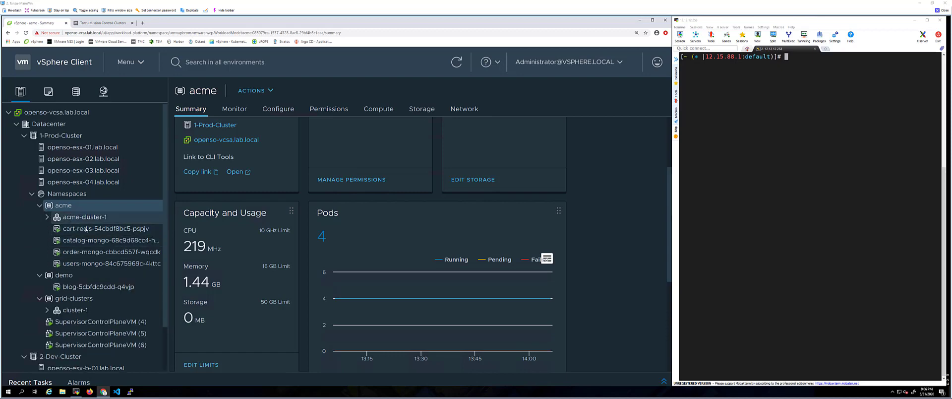
pyautogui.click(111, 264)
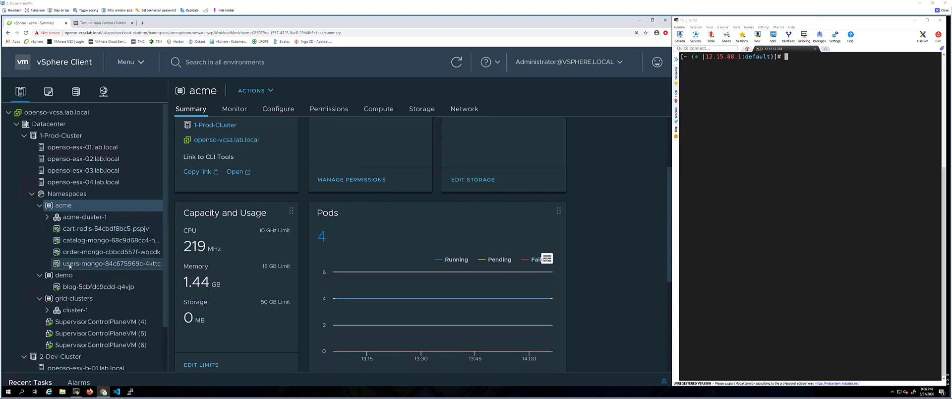
pyautogui.click(110, 250)
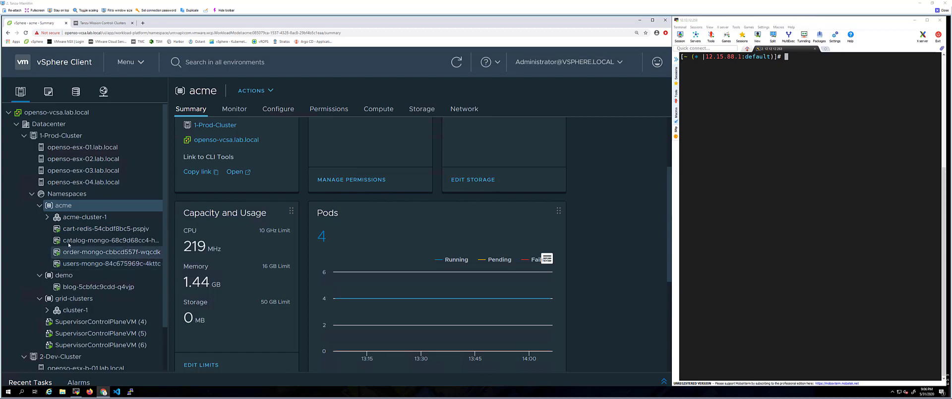
pyautogui.click(106, 228)
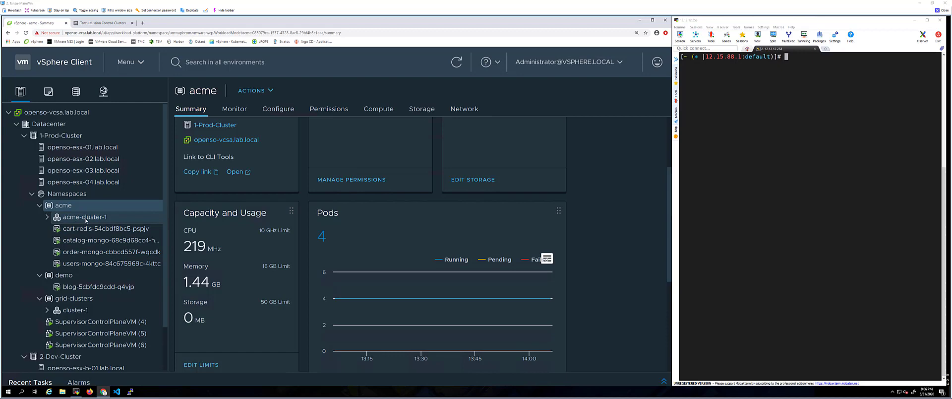
pyautogui.click(47, 216)
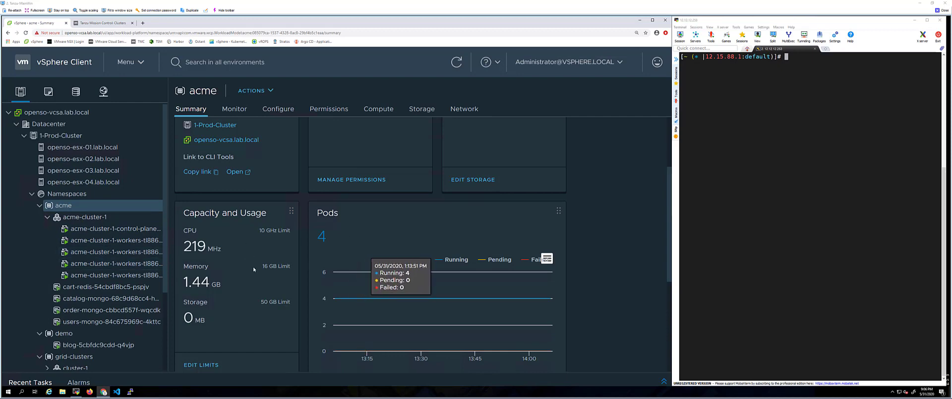
pyautogui.moveTo(223, 237)
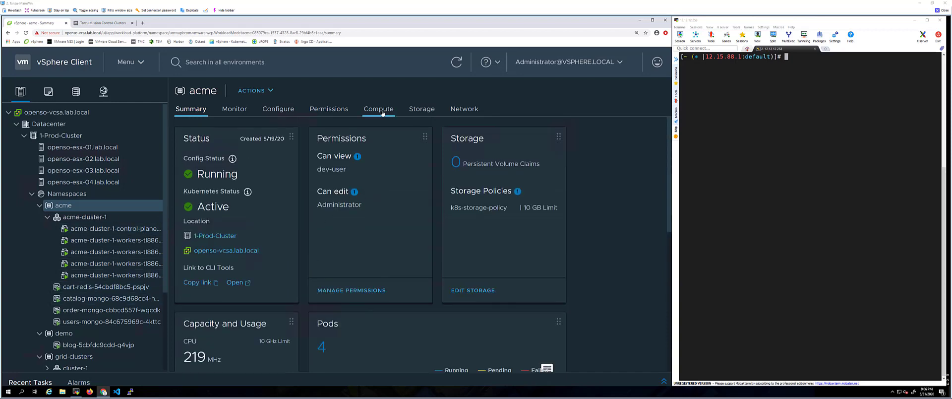
pyautogui.click(378, 109)
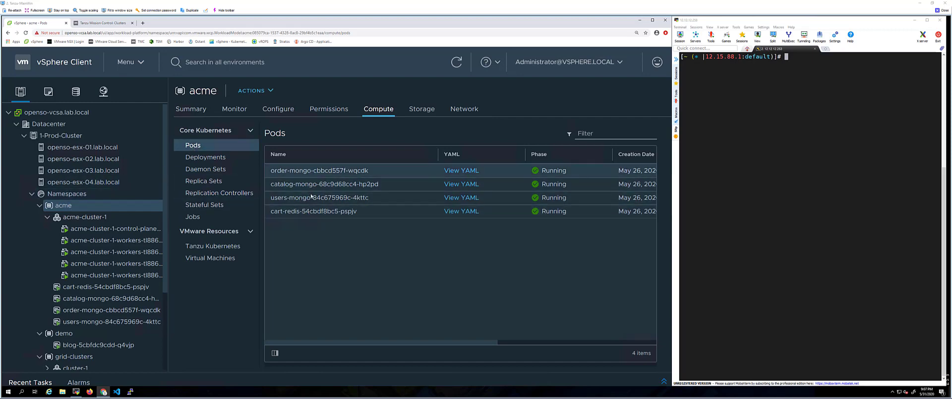
pyautogui.click(115, 228)
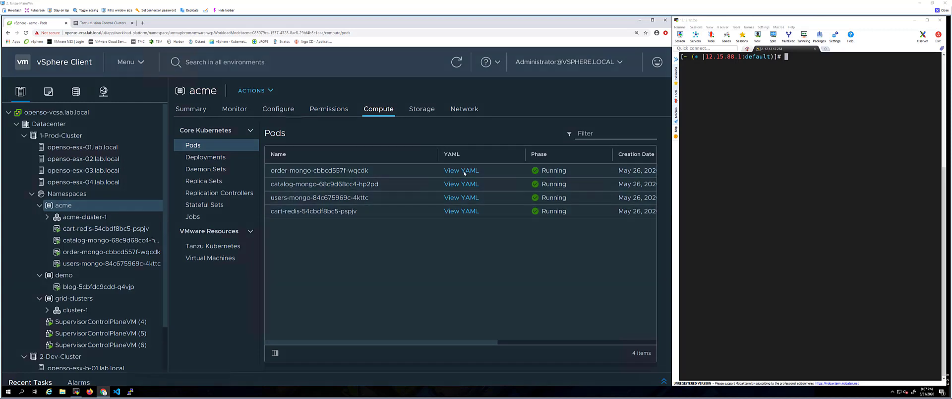
pyautogui.click(461, 170)
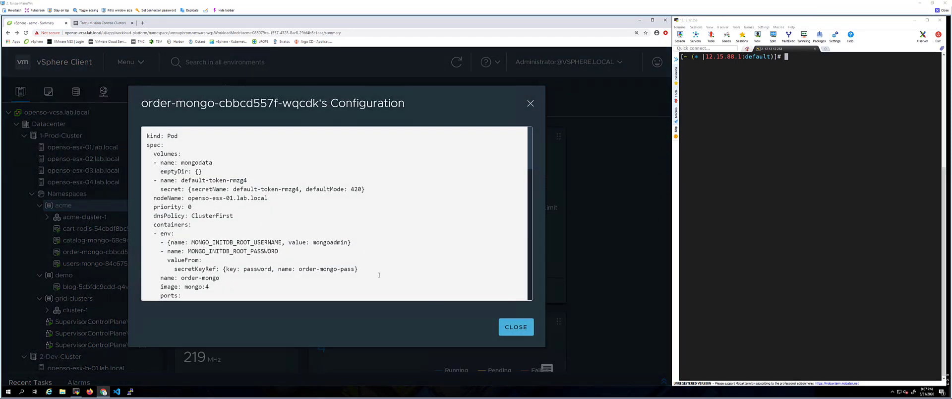
pyautogui.click(515, 326)
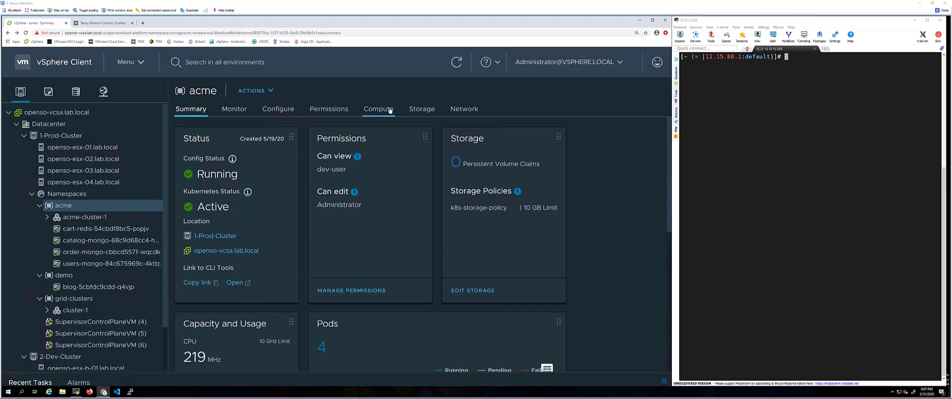
# Step: Review acme's Compute views: Deployments, Tanzu Kubernetes clusters and Virtual Machines
pyautogui.click(377, 109)
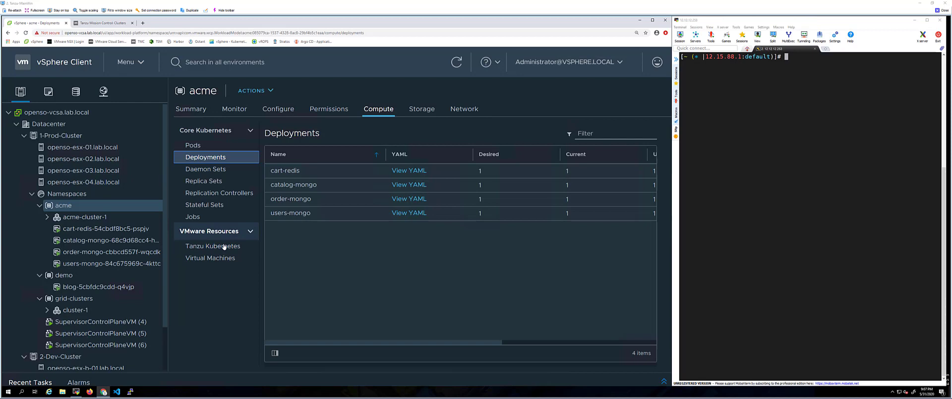
pyautogui.click(212, 246)
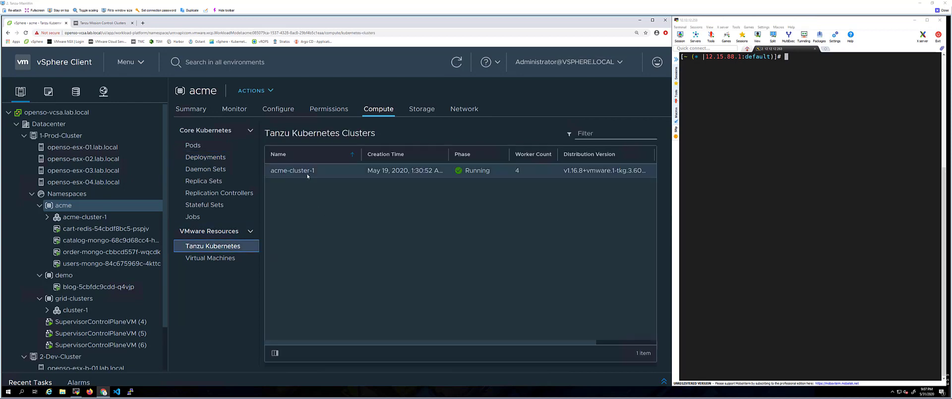
pyautogui.moveTo(287, 177)
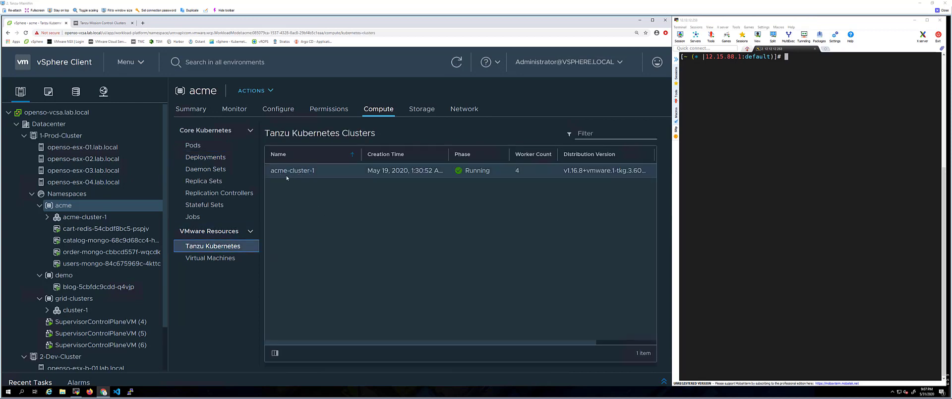
pyautogui.click(210, 257)
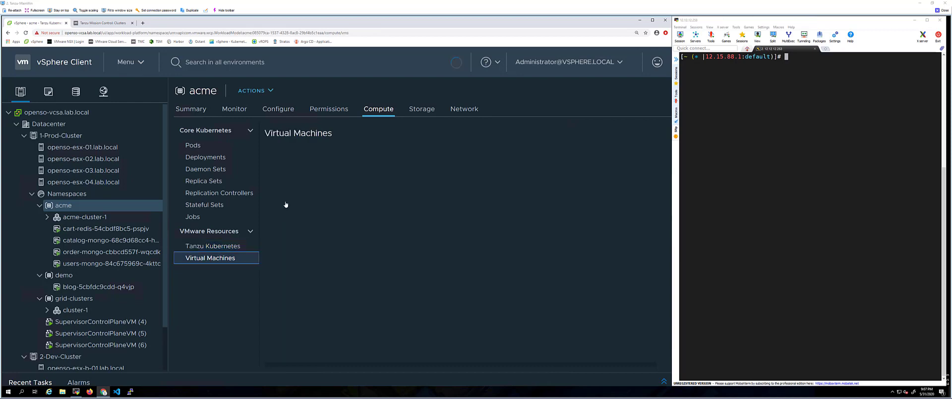
pyautogui.click(210, 257)
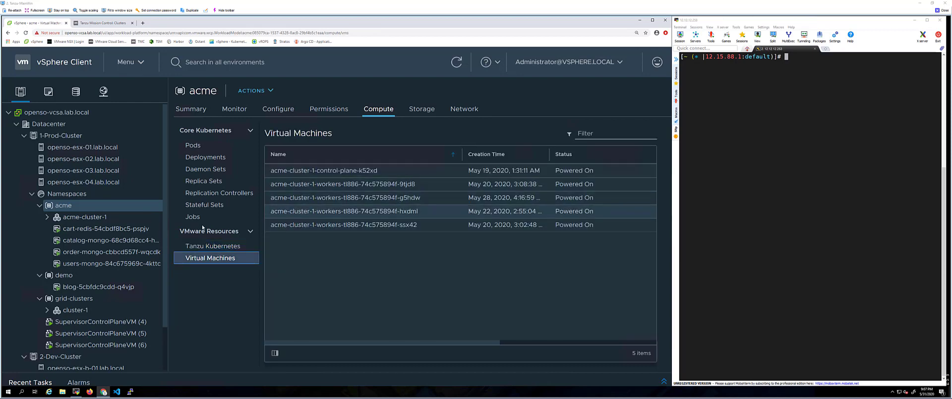
# Step: Show acme-cluster-1's summary with five powered-on VMs and its machines beneath it
pyautogui.click(85, 216)
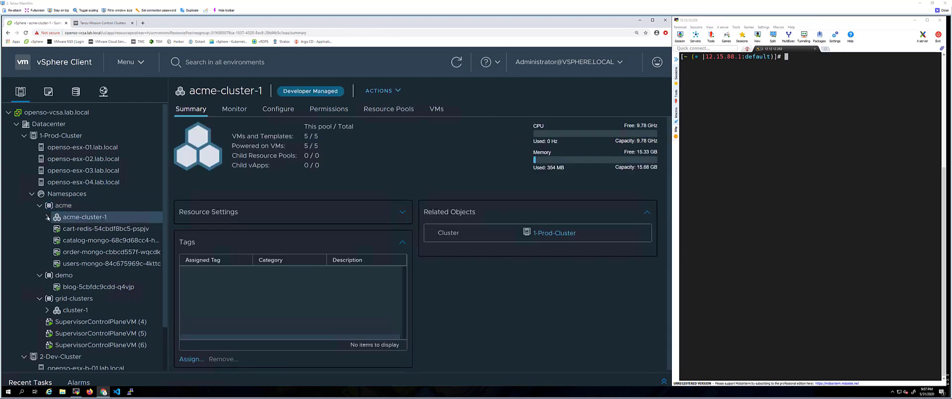
pyautogui.click(47, 216)
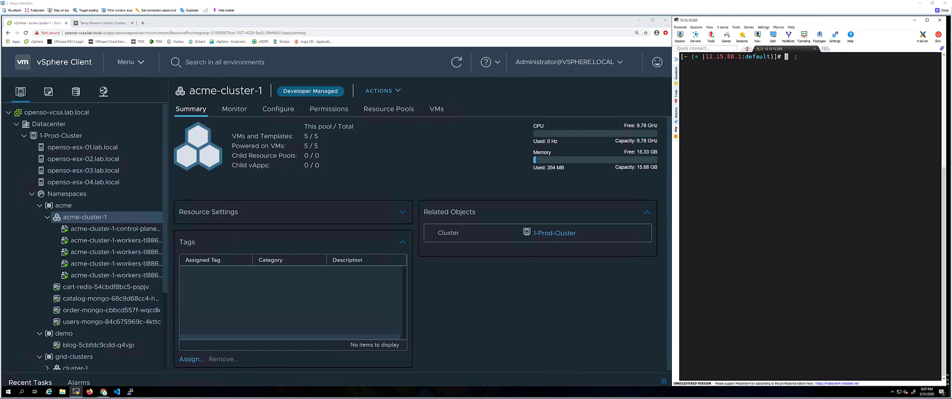
# Step: Run kubectl get ns and get pod -n acme, then switch context with usecon acme-cluster-1
pyautogui.write('kubectl')
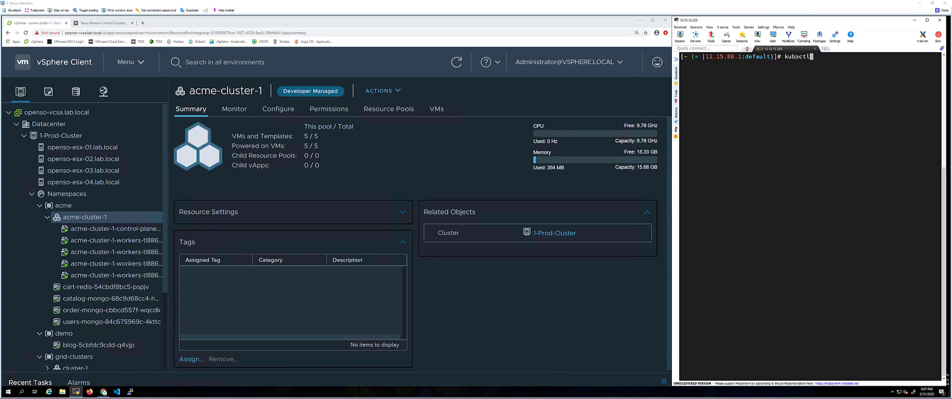
pyautogui.write('get ns')
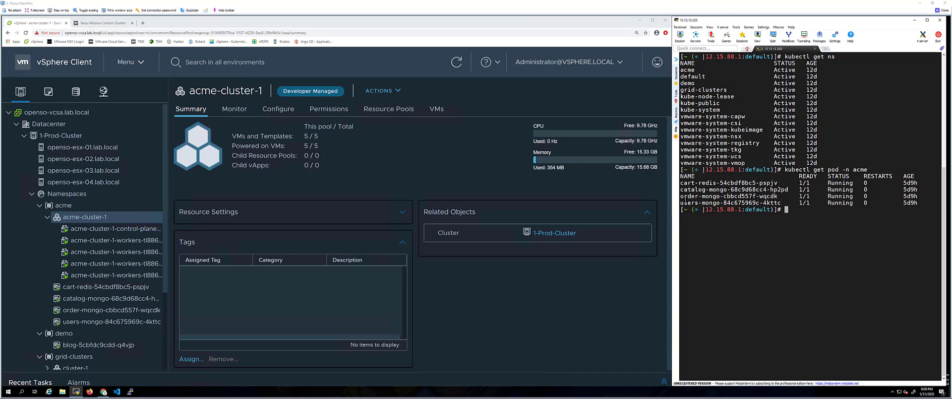
pyautogui.write('usecon acme-cluster-1')
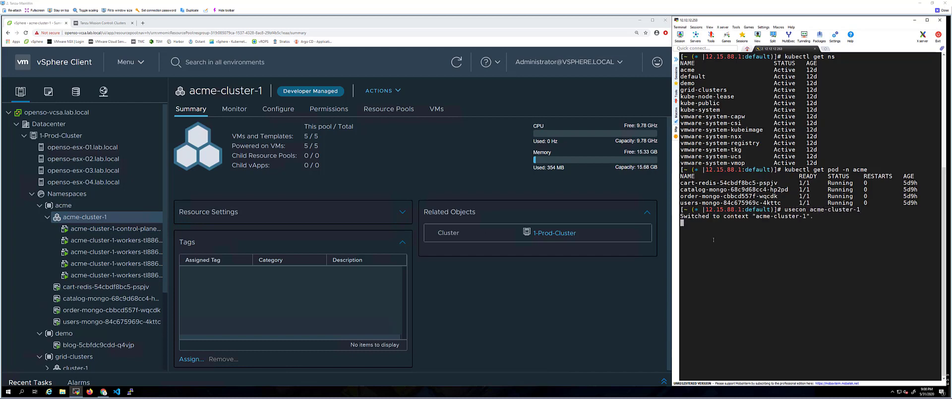
pyautogui.write('kubectl get ns')
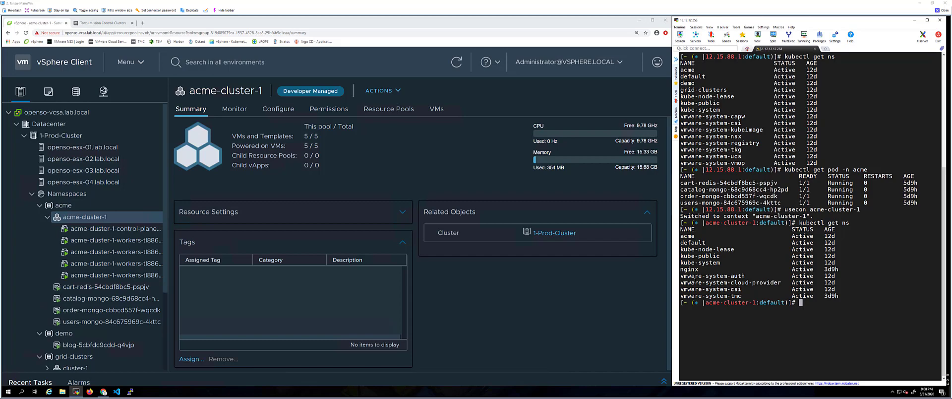
pyautogui.write('kubectl get pod -n acme')
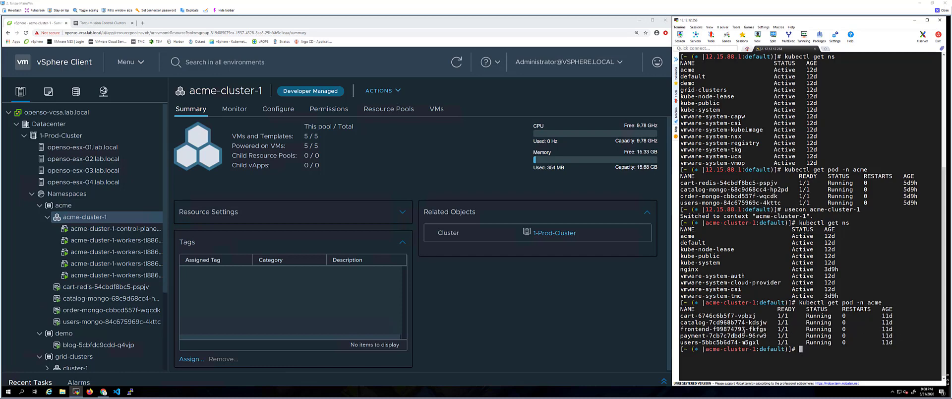
# Step: List services with kubectl get svc -n acme, ping acme.lab.local, then go to the ACME Fitness store
pyautogui.write('kubectl get svc -n acme')
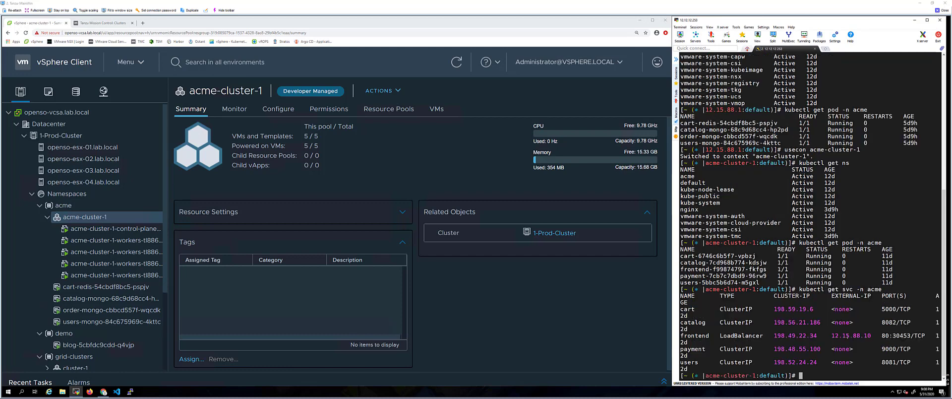
pyautogui.write('ping acme.lab.local')
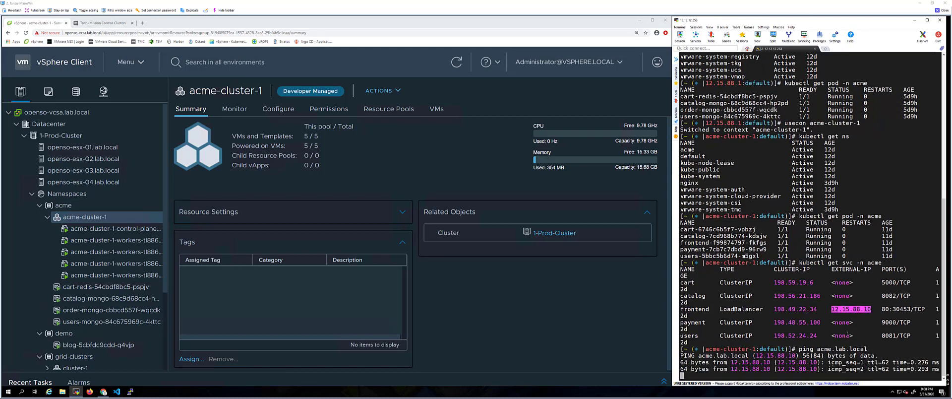
pyautogui.scroll(-3)
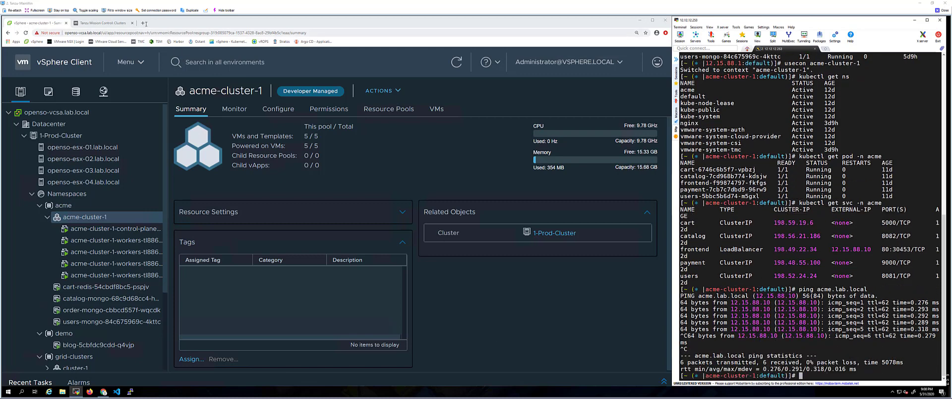
pyautogui.click(203, 23)
pyautogui.write('acme.lab.local/')
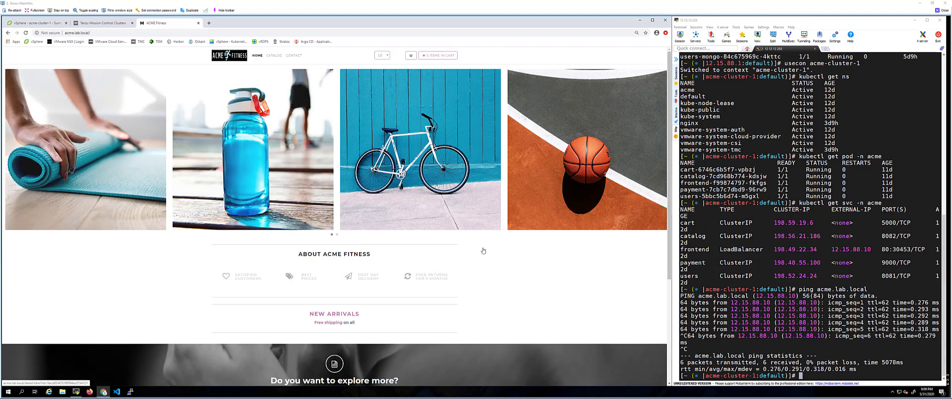
pyautogui.moveTo(527, 258)
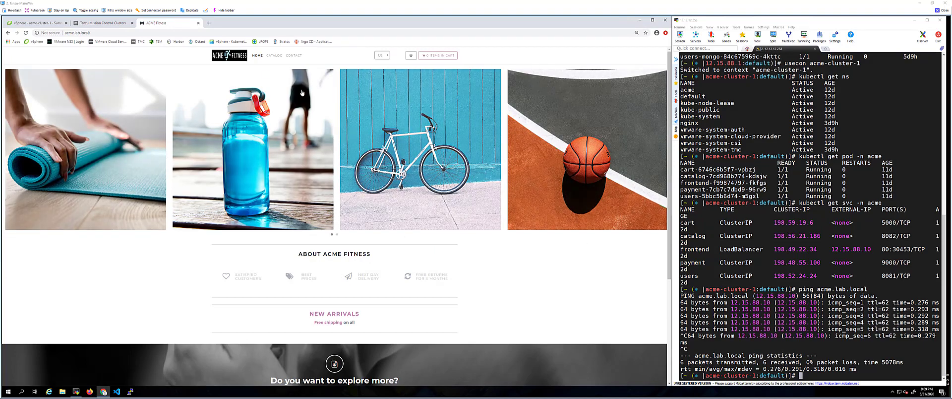
# Step: Browse the ACME Fitness catalog and the Yoga Mat page, then return to vSphere Client
pyautogui.click(274, 55)
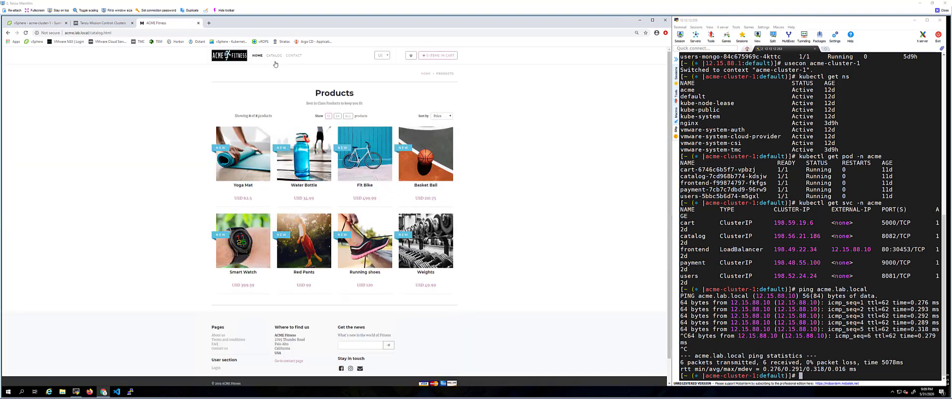
pyautogui.click(242, 153)
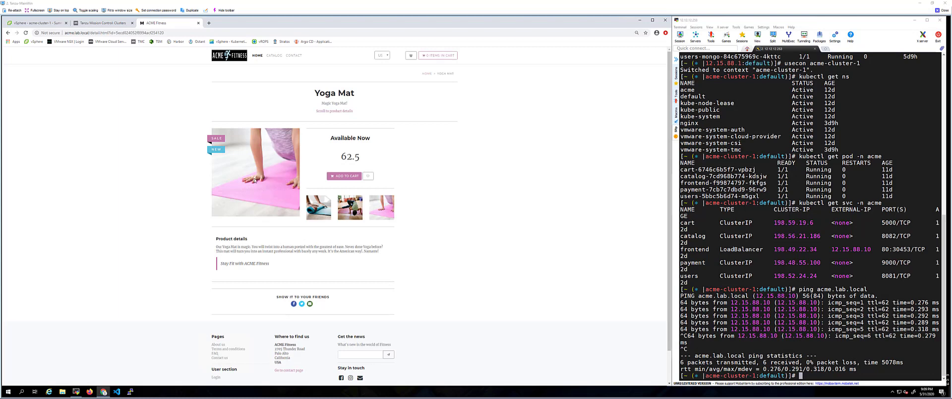
pyautogui.click(274, 56)
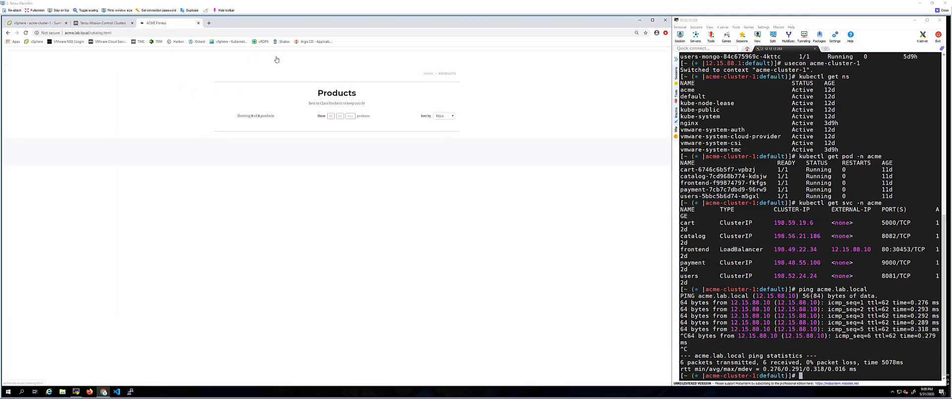
pyautogui.click(37, 23)
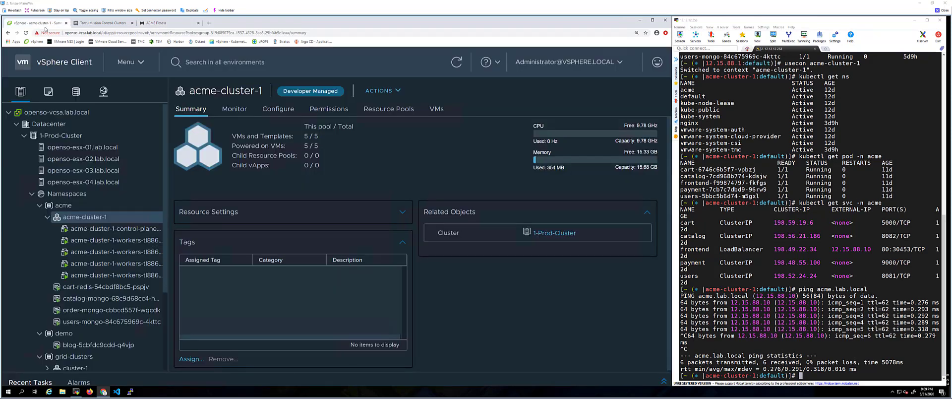
# Step: Select the acme namespace and show its five virtual machines under Compute
pyautogui.click(62, 205)
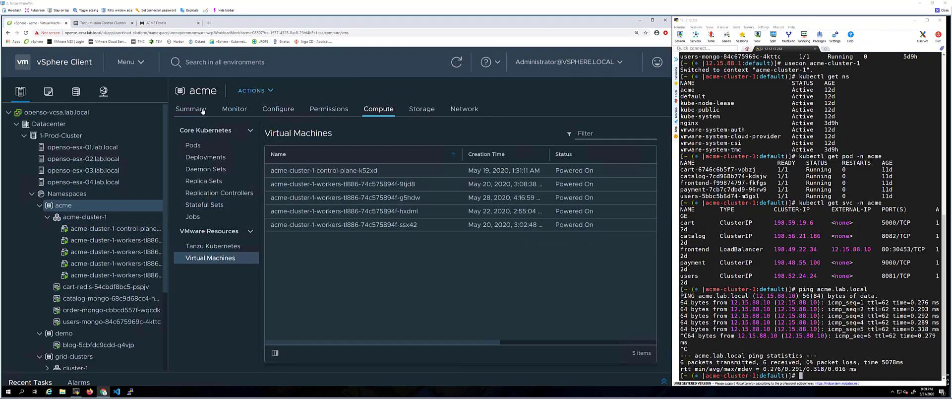
pyautogui.click(190, 109)
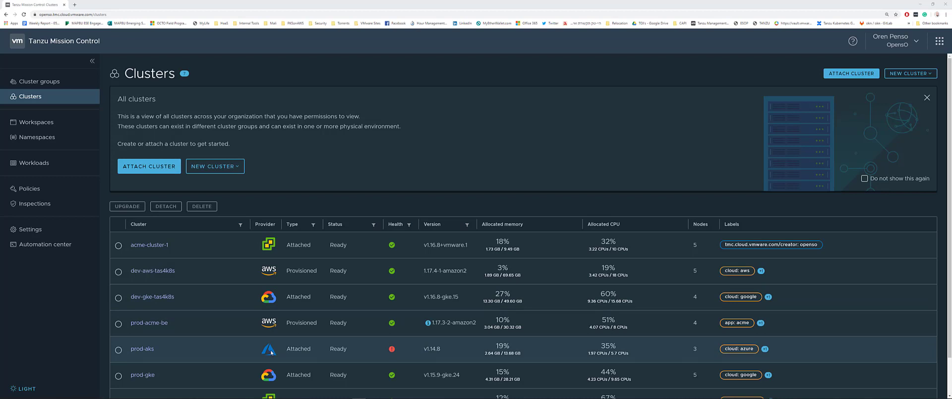
pyautogui.moveTo(248, 298)
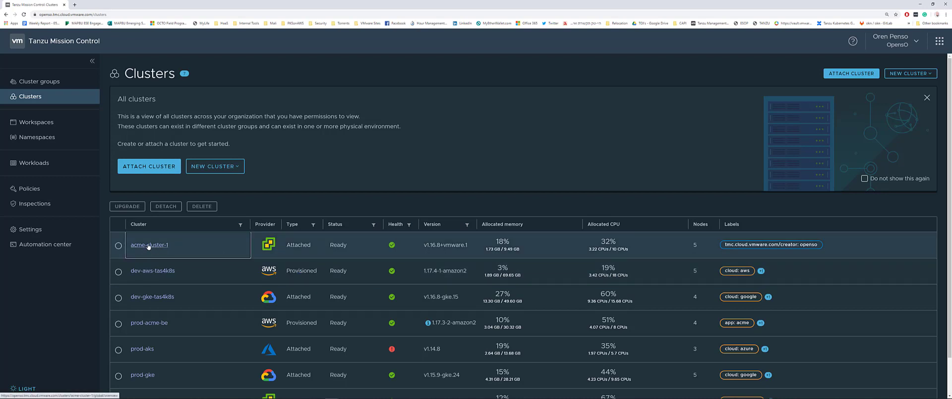
# Step: Open acme-cluster-1's overview from the Tanzu Mission Control clusters list
pyautogui.click(149, 245)
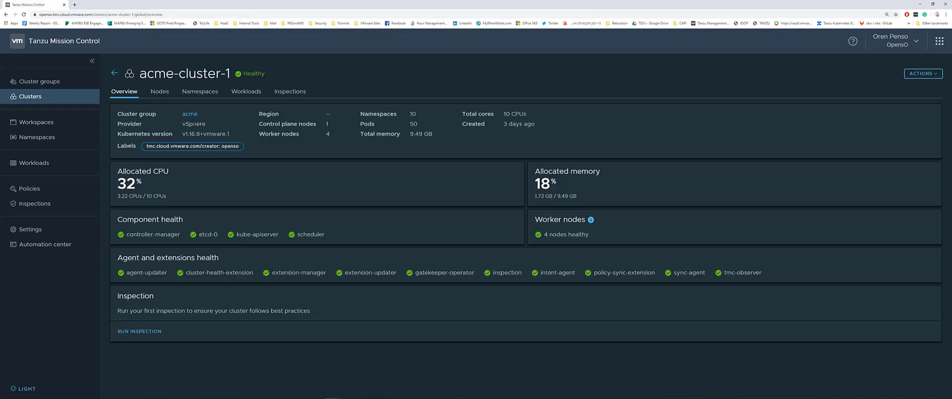
# Step: Check agent and extension health, then open the acme namespace from acme-cluster-1's Namespaces
pyautogui.doubleClick(191, 134)
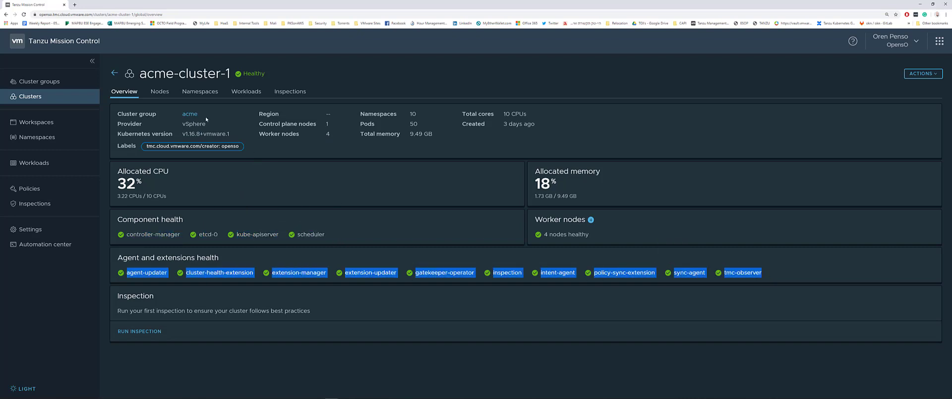
pyautogui.click(199, 91)
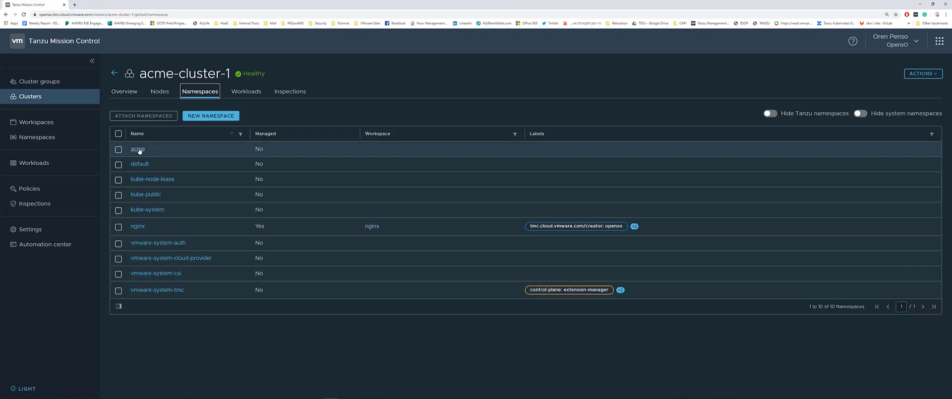
pyautogui.click(137, 148)
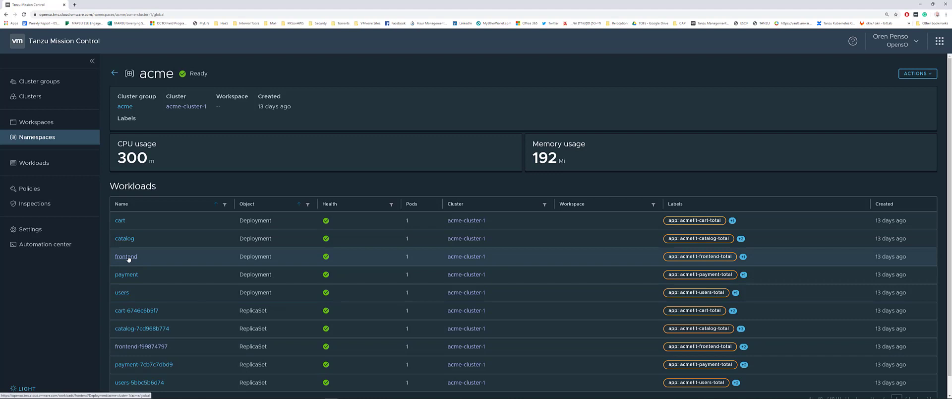
# Step: Review the frontend deployment's pod and YAML, then return to the clusters list
pyautogui.click(126, 256)
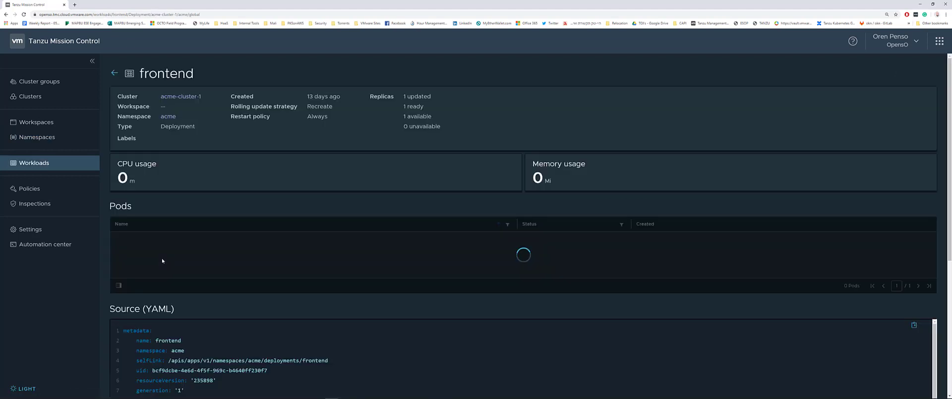
pyautogui.moveTo(98, 331)
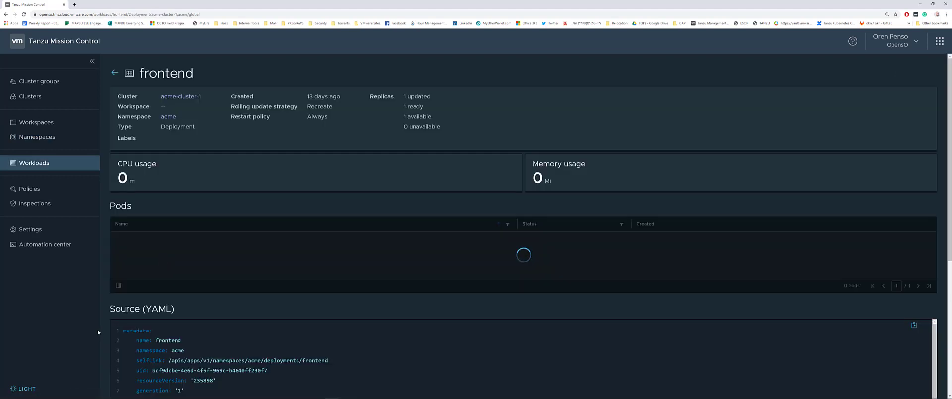
pyautogui.scroll(-3)
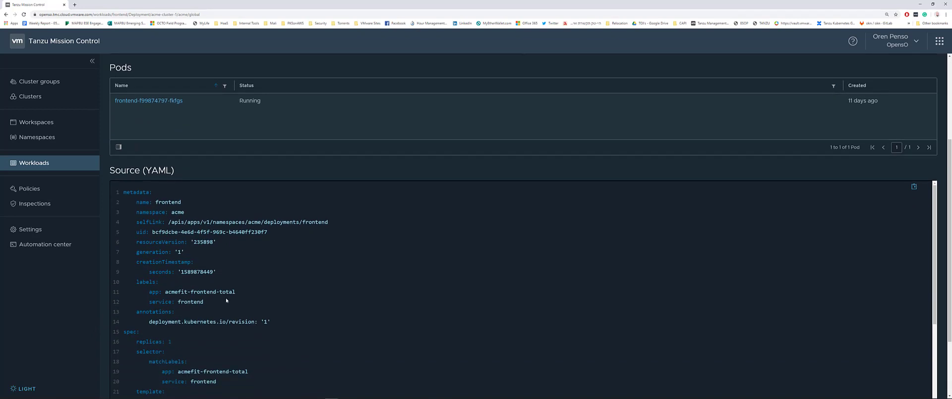
pyautogui.moveTo(45, 244)
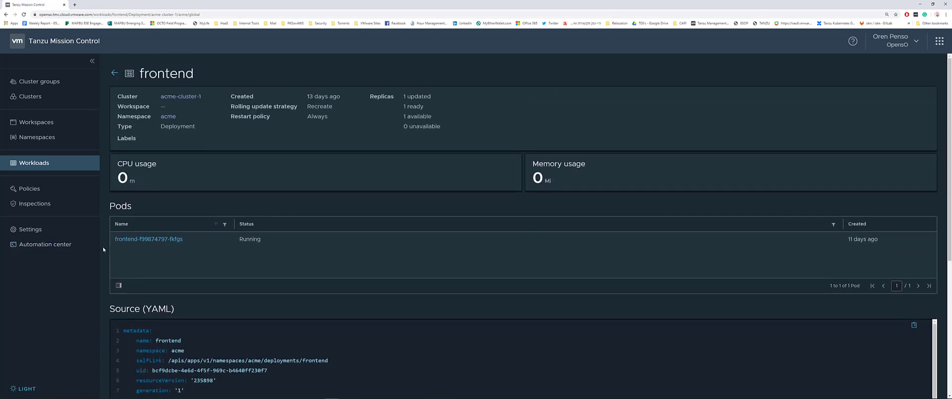
pyautogui.click(30, 96)
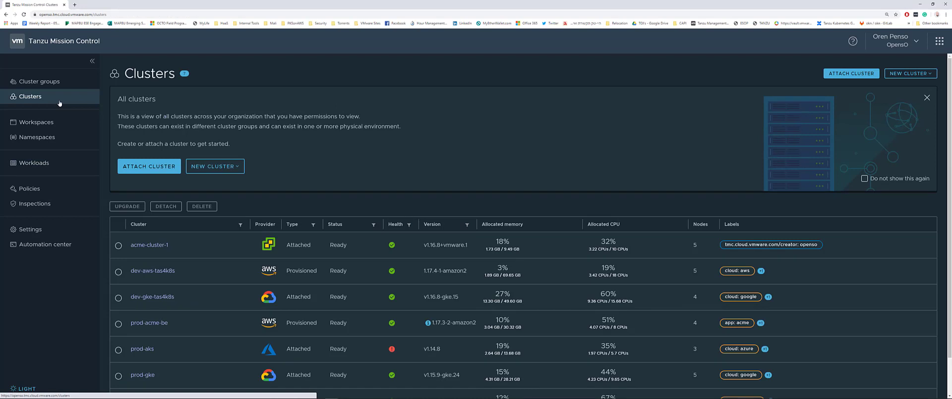
pyautogui.click(39, 82)
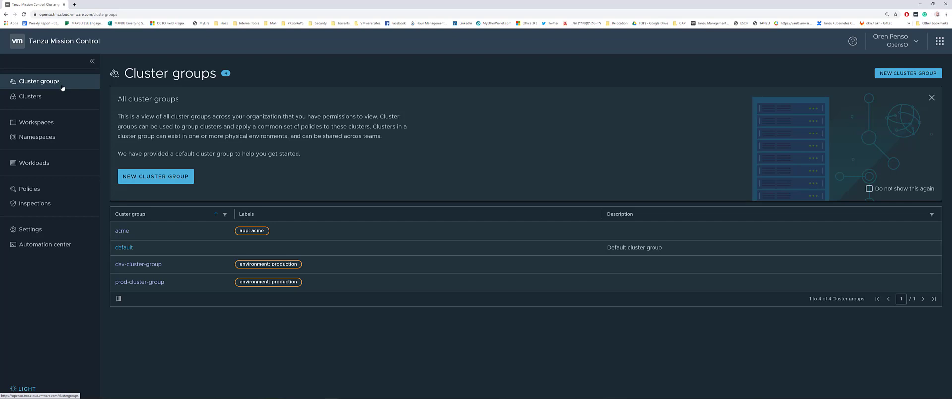
pyautogui.click(29, 189)
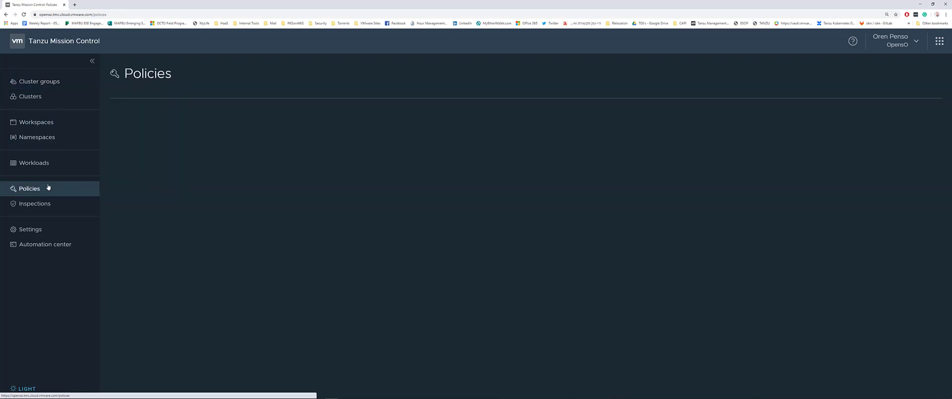
pyautogui.click(29, 189)
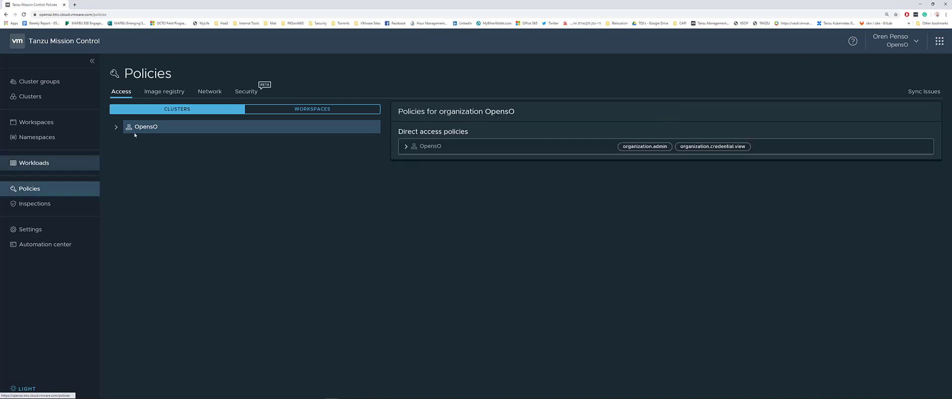
pyautogui.click(115, 126)
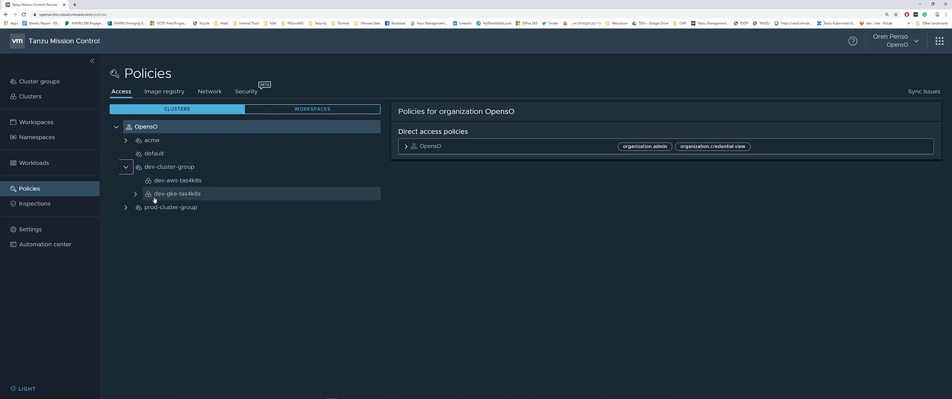
pyautogui.click(169, 167)
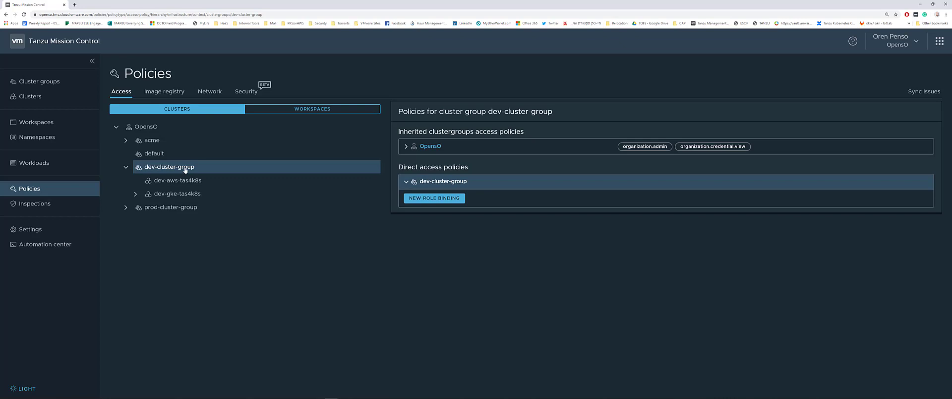
pyautogui.moveTo(106, 178)
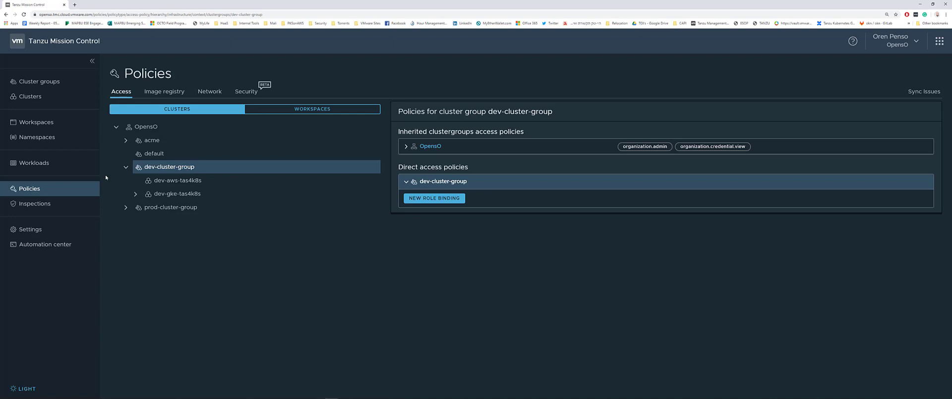
pyautogui.click(29, 96)
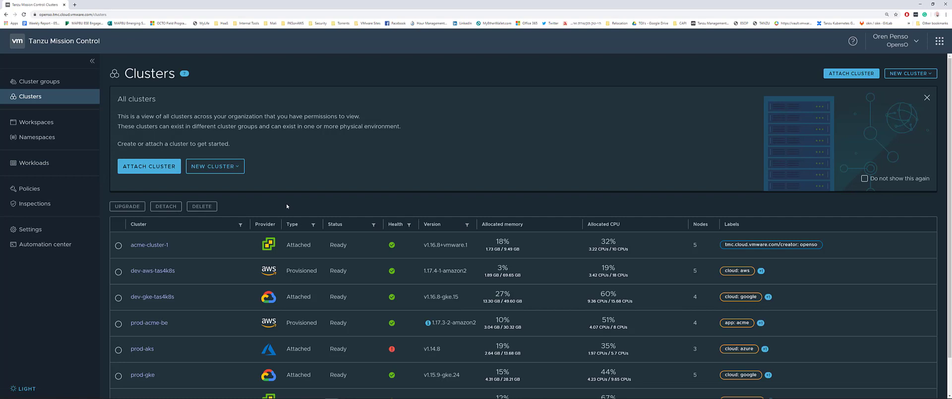
pyautogui.moveTo(210, 300)
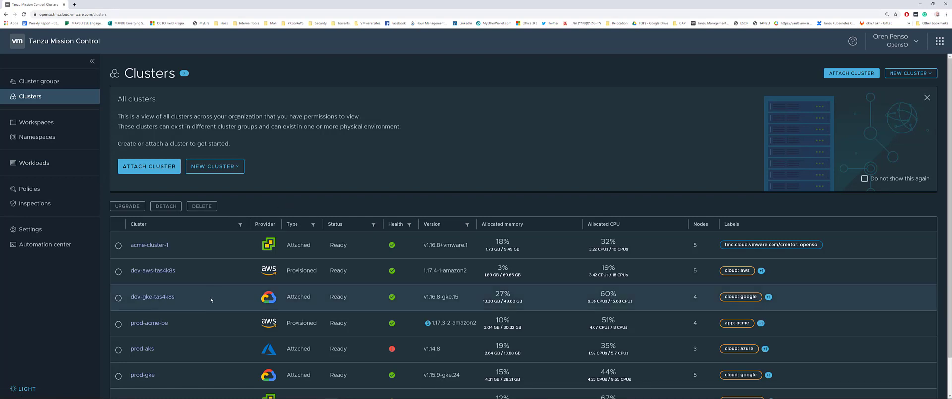
pyautogui.moveTo(151, 296)
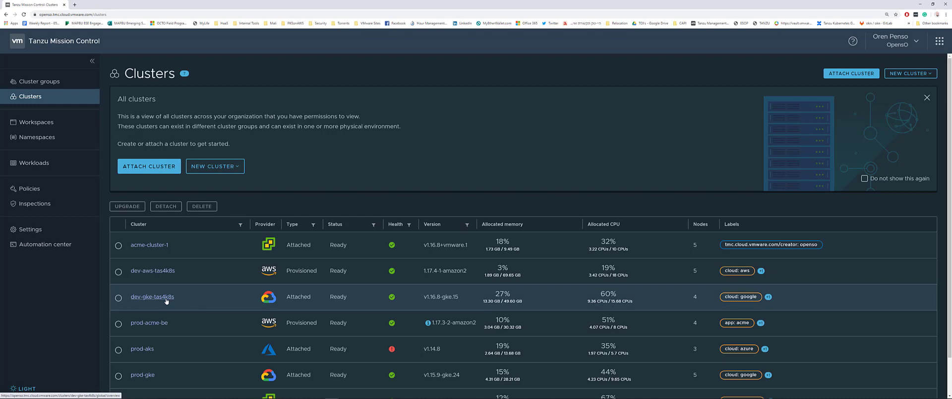
pyautogui.moveTo(164, 301)
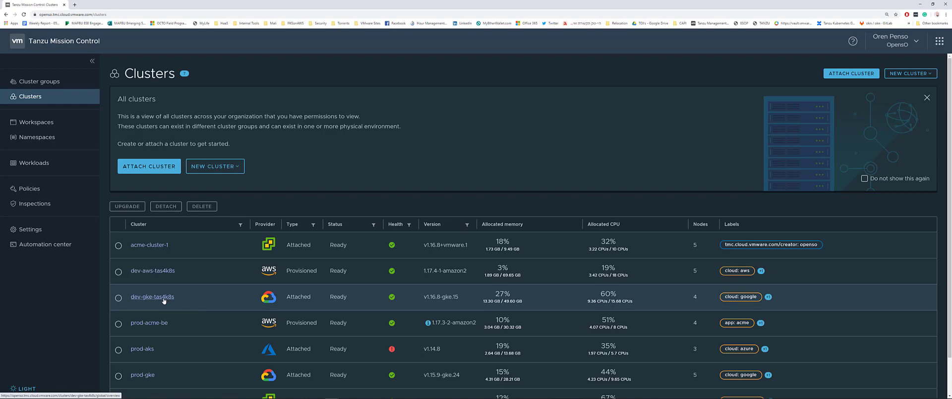
pyautogui.click(151, 296)
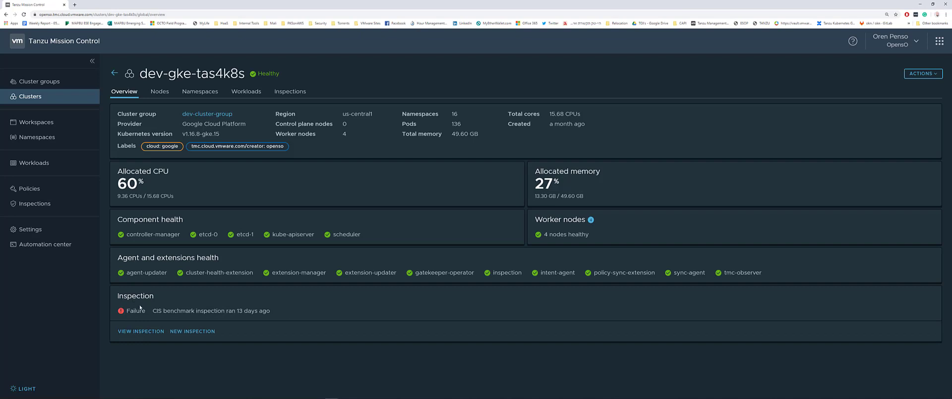
pyautogui.doubleClick(166, 311)
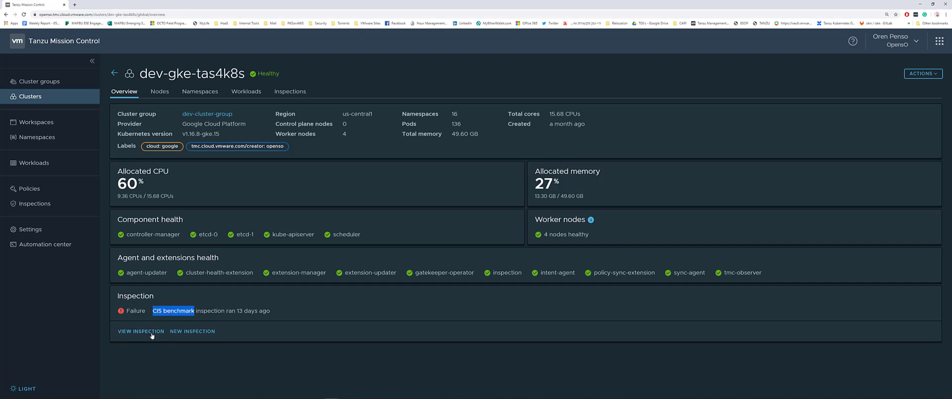
pyautogui.click(139, 331)
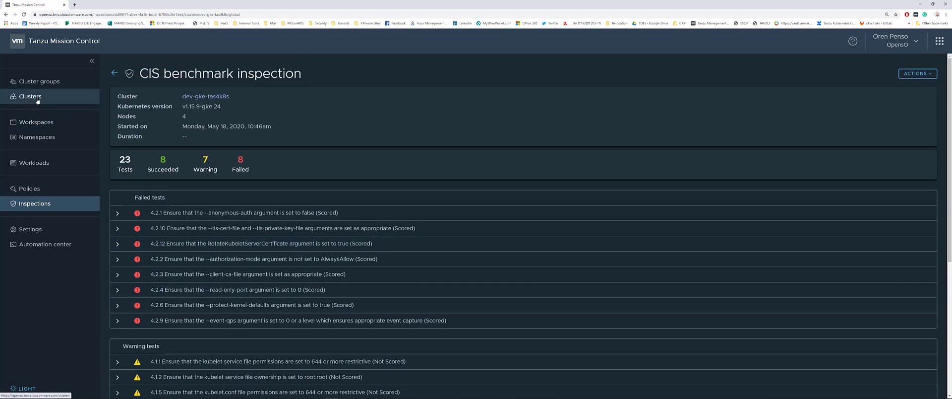
pyautogui.click(31, 97)
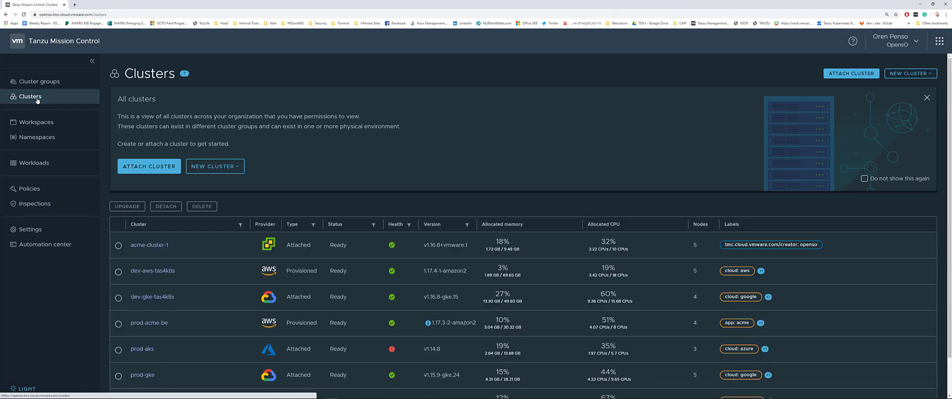